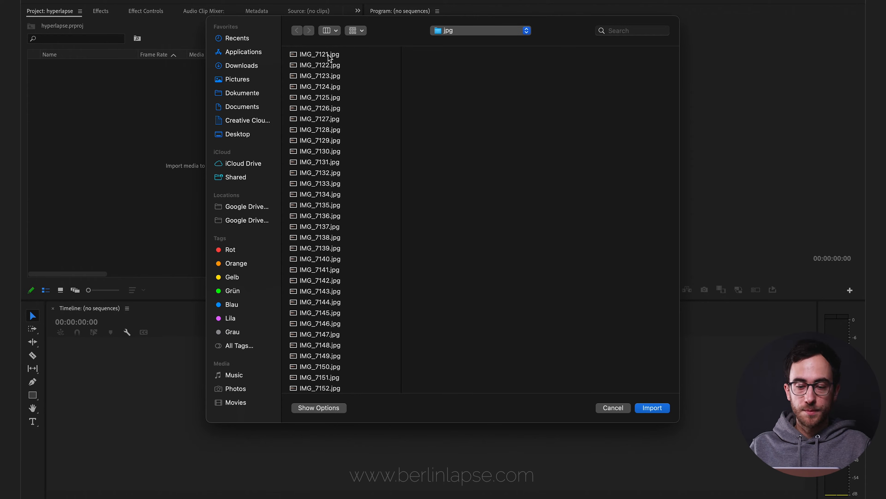
- Import IMG_7121.jpg and the following frames as one 25 fps image-sequence clip
left_click(319, 54)
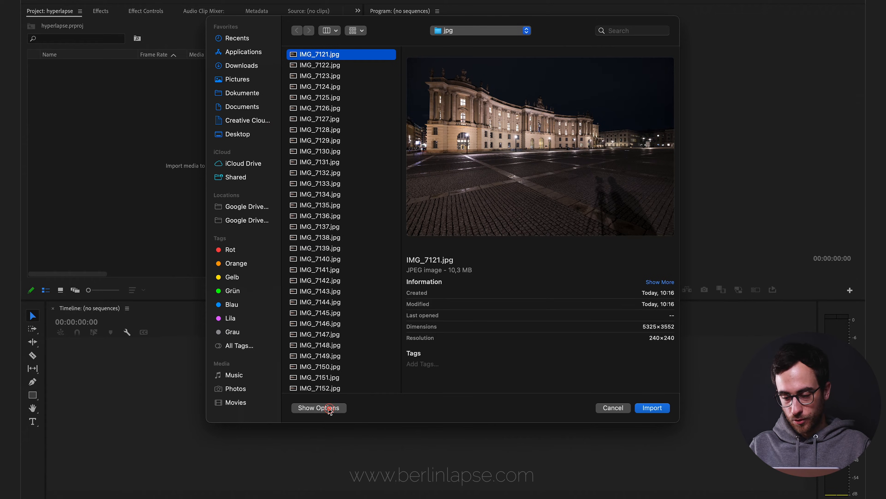
left_click(329, 408)
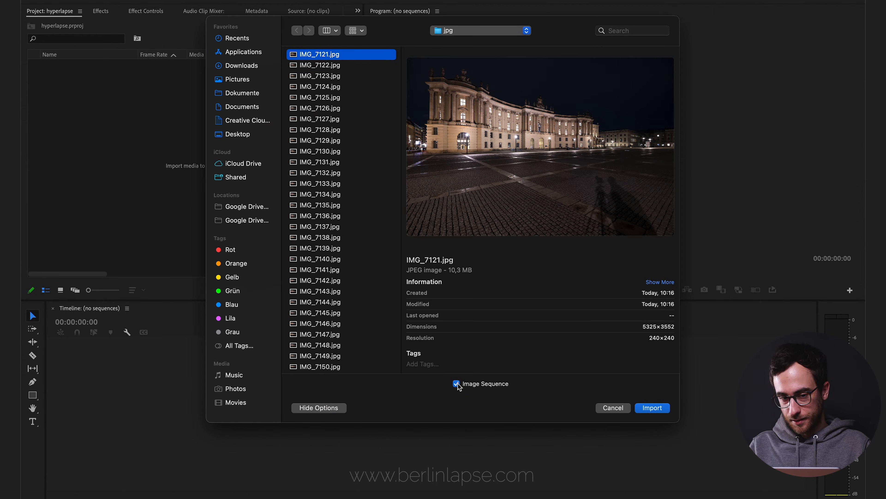
left_click(653, 407)
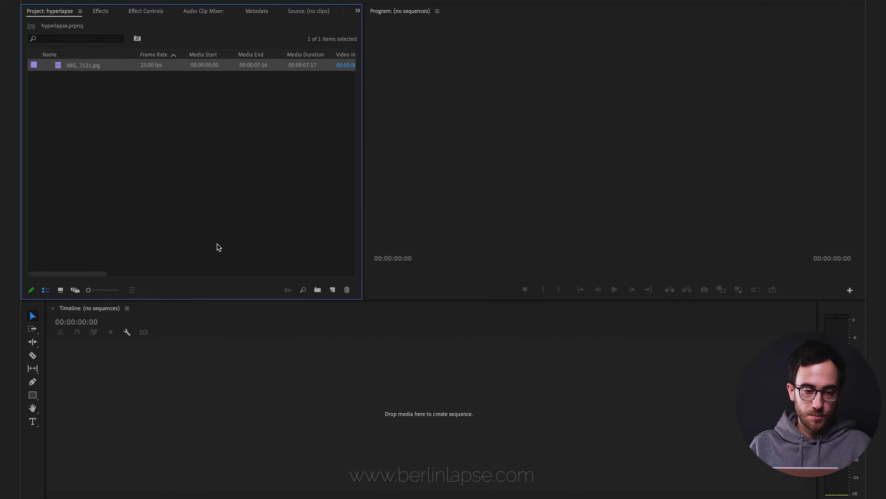
- Create a new sequence IMG_7121 from the image-sequence clip
right_click(58, 67)
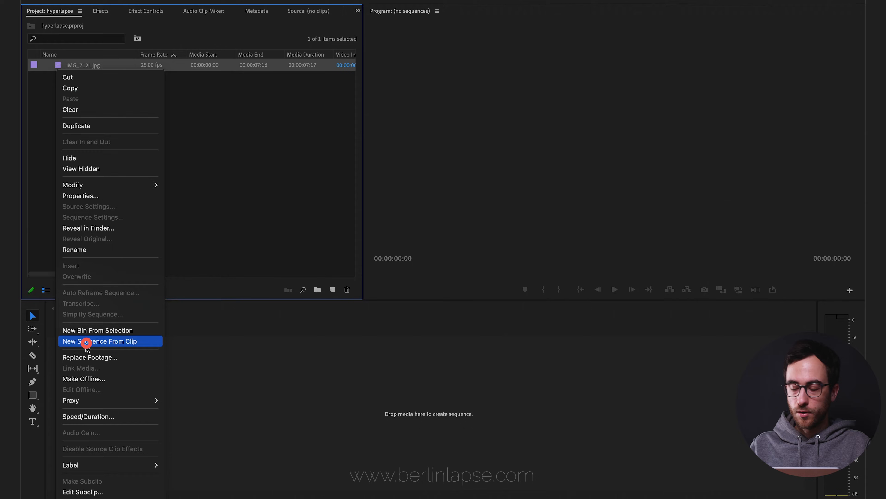
left_click(87, 341)
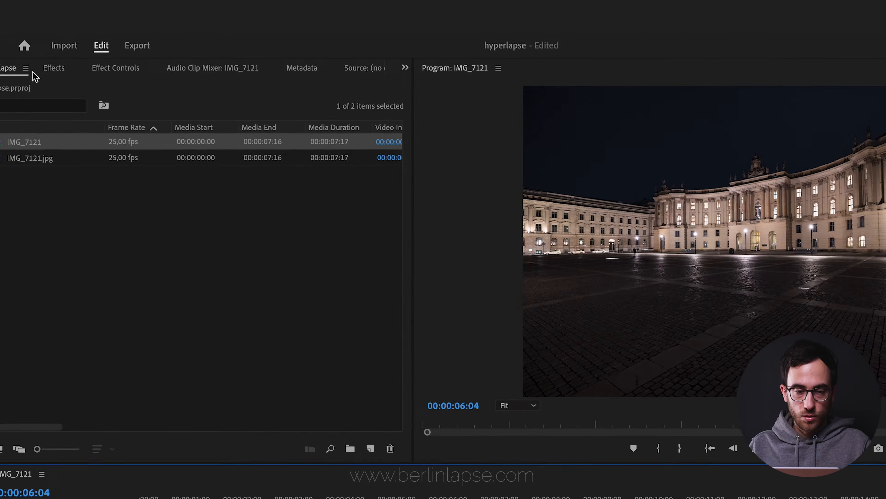
- Find Warp Stabilizer by searching 'warp' and apply it to the IMG_7121 clip
left_click(53, 68)
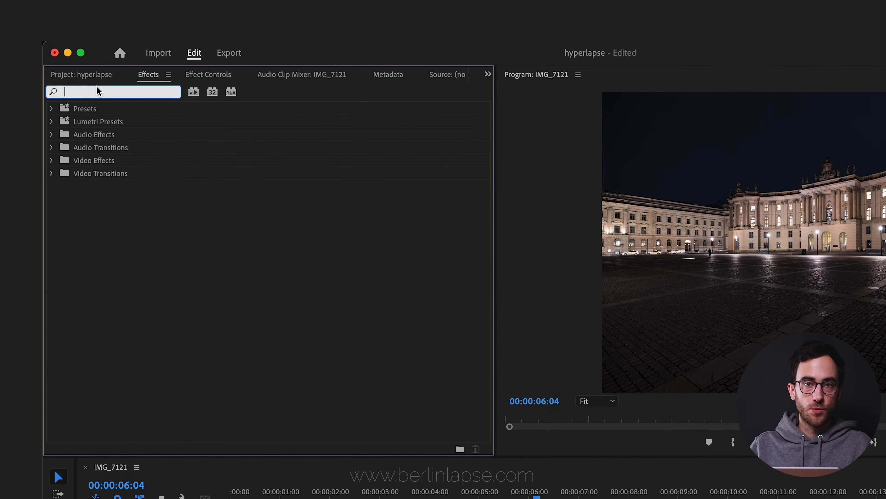
type("warp")
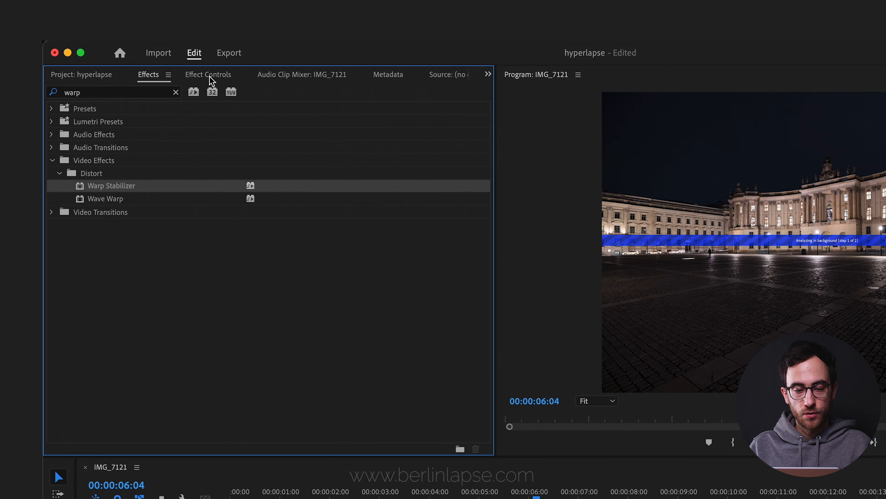
left_click(208, 75)
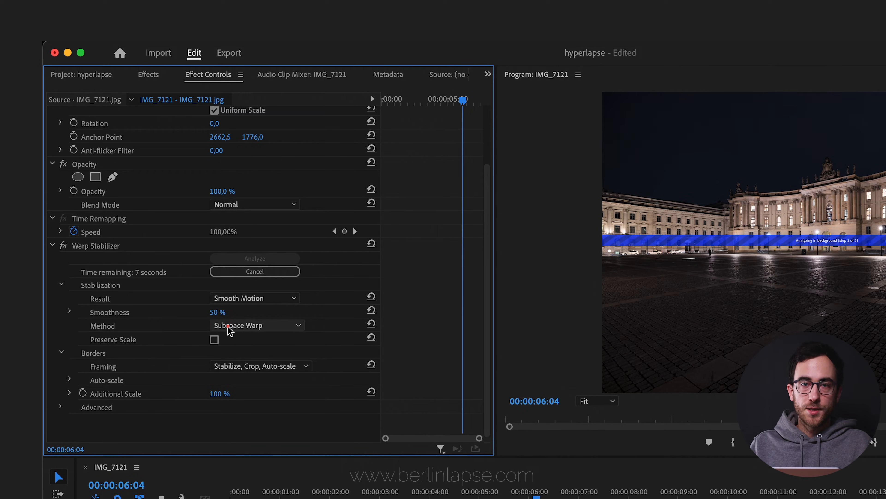
- Set the Warp Stabilizer to Perspective method with 5% smoothness
left_click(257, 325)
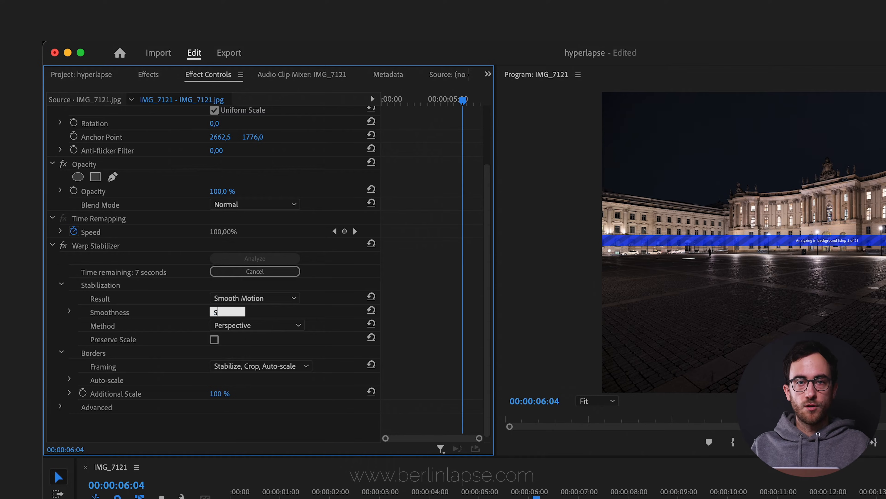
type("5")
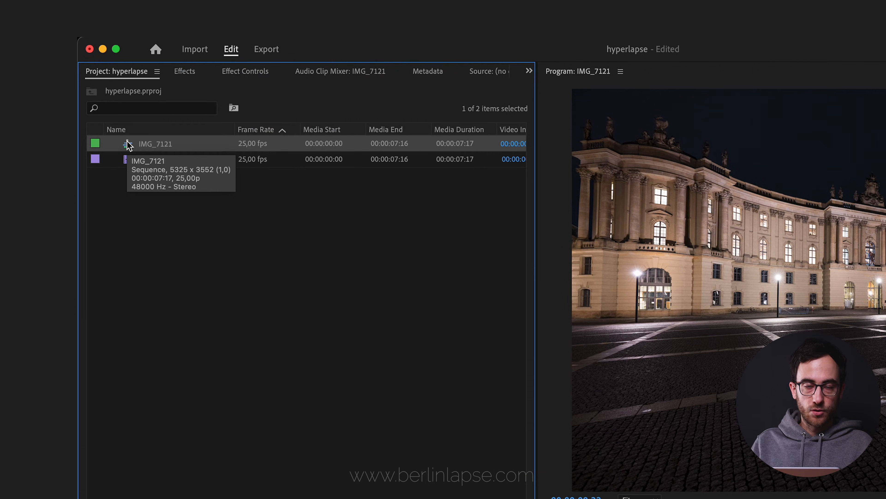
- Nest the stabilized IMG_7121 sequence in a new sequence and add Warp Stabilizer to it
right_click(129, 144)
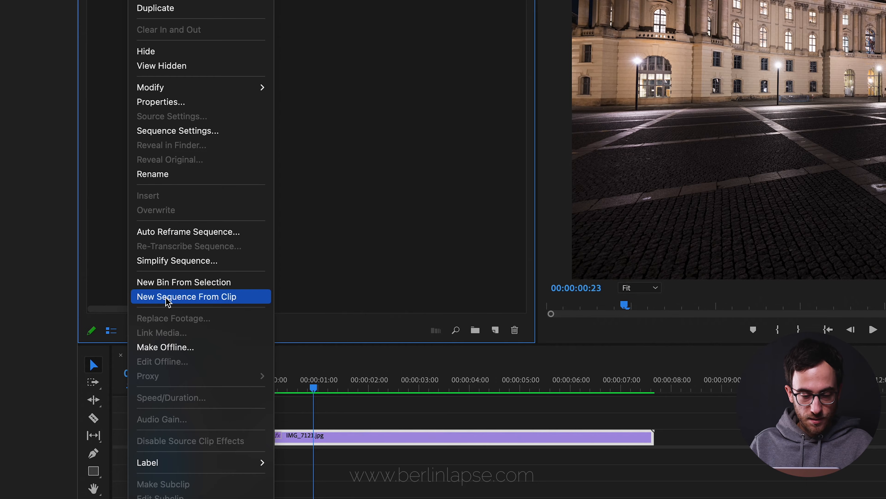
left_click(187, 296)
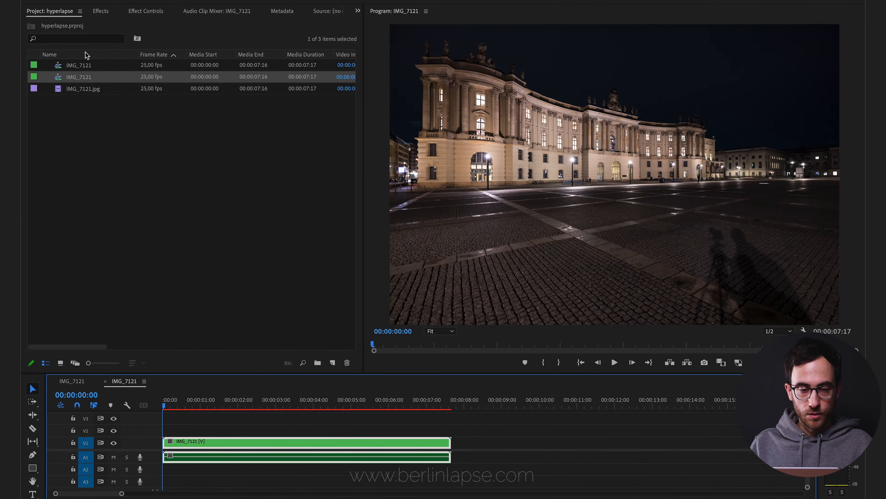
left_click(101, 11)
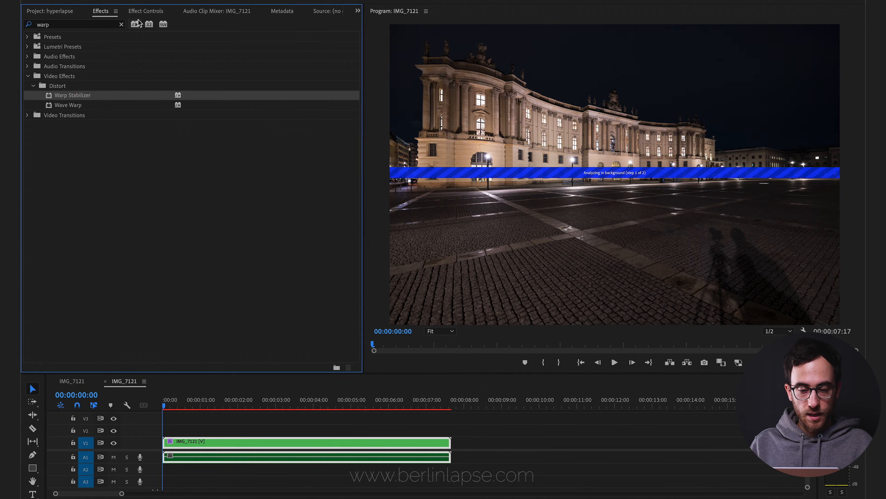
- Set the nested clip's Warp Stabilizer to Perspective at 5% smoothness and keep Perspective selected
left_click(146, 11)
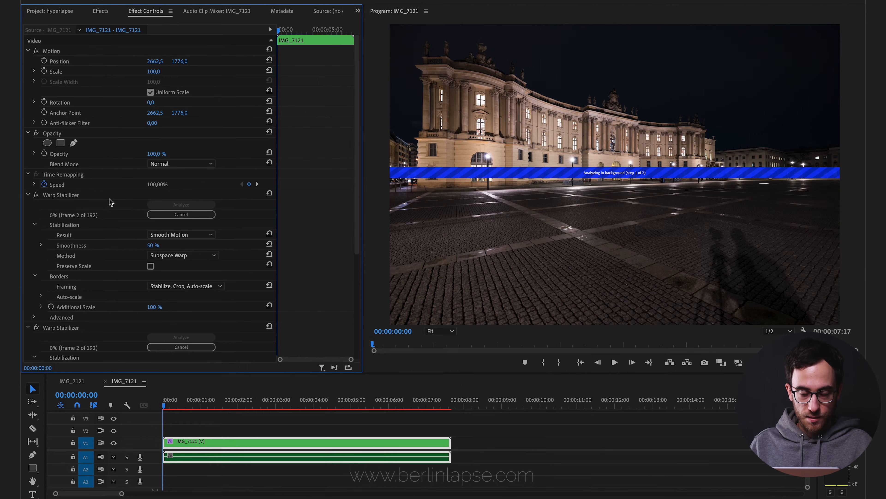
left_click(183, 254)
type("5")
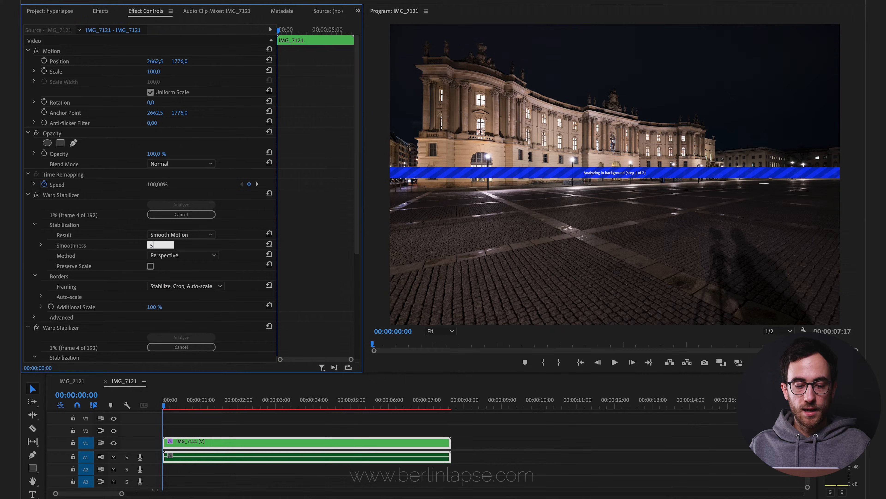
key("Enter")
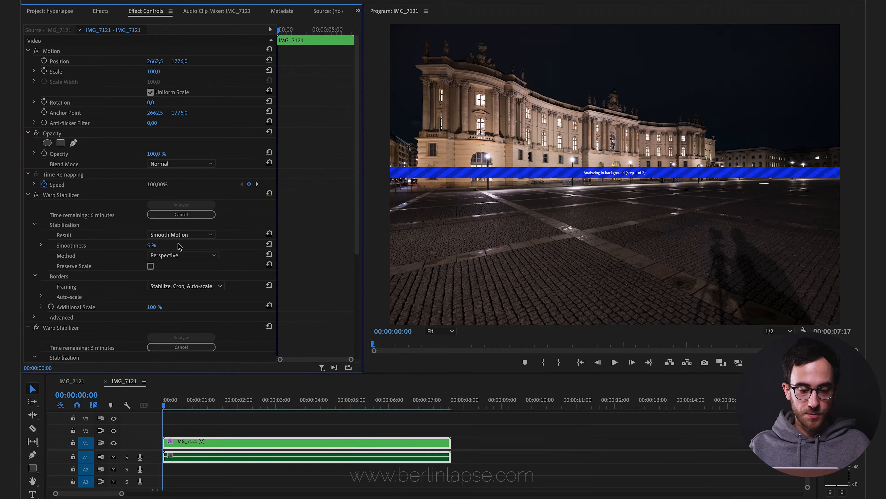
left_click(183, 254)
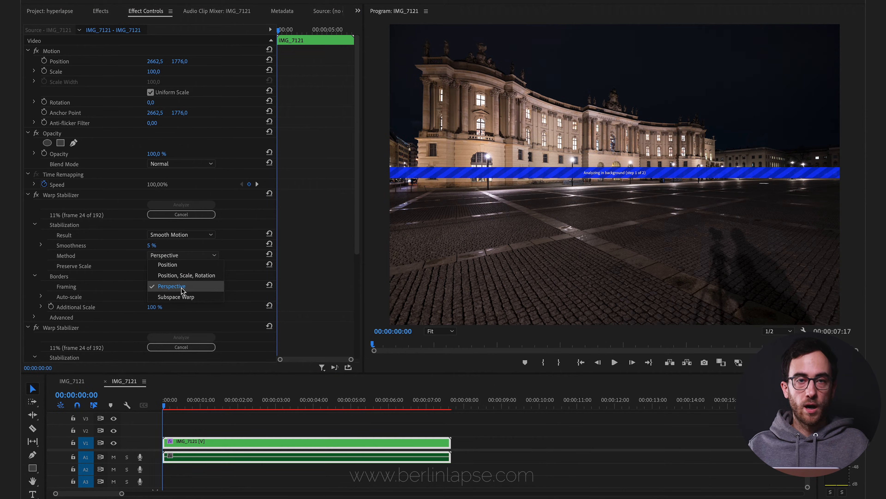
left_click(172, 286)
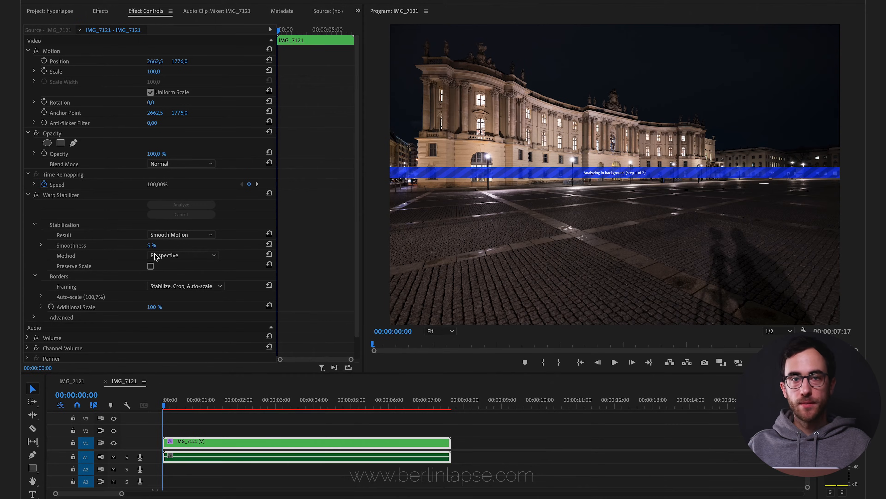
mouse_move(186, 386)
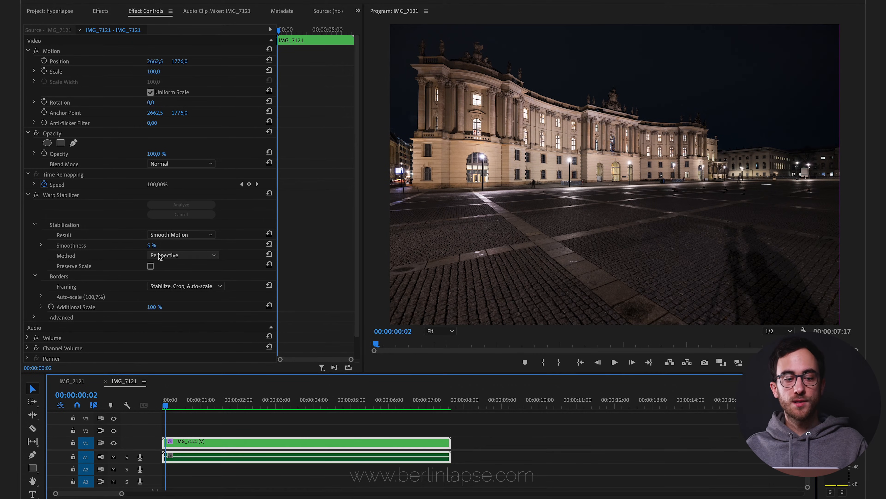
- Nest the second stabilized IMG_7121 sequence inside a third new sequence
left_click(50, 11)
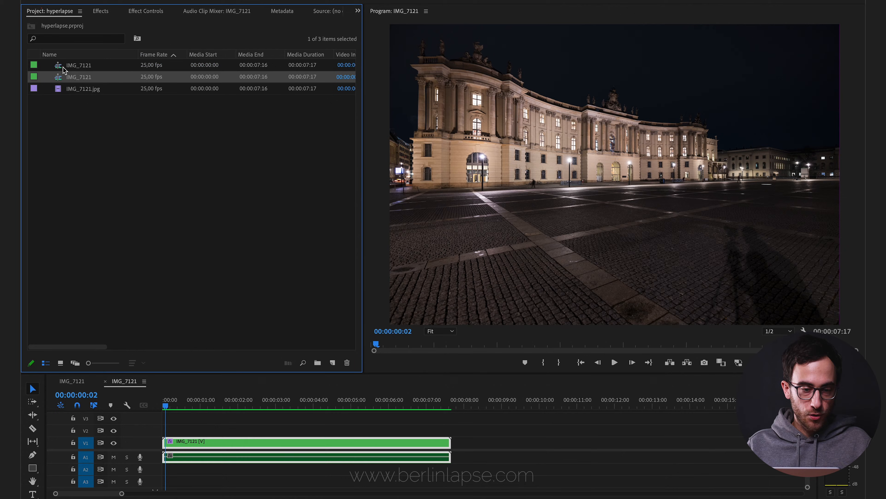
right_click(79, 76)
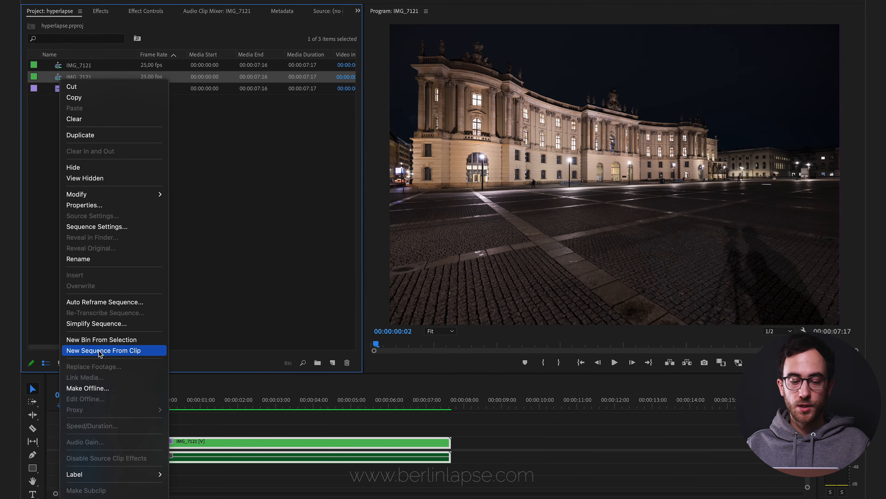
left_click(104, 351)
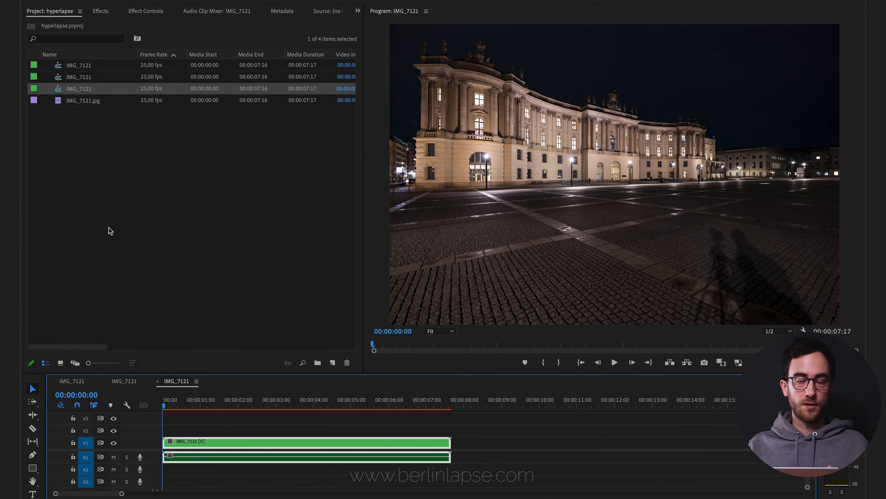